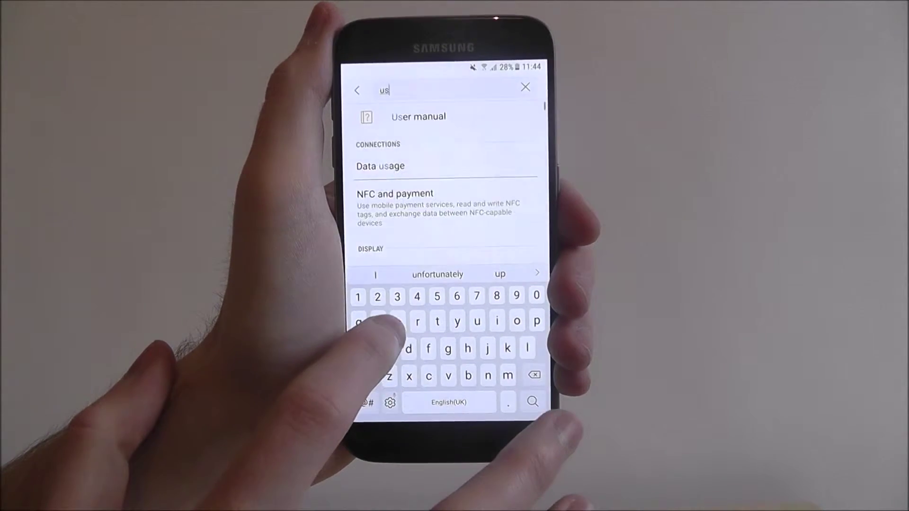
{"action": "type", "text": "e"}
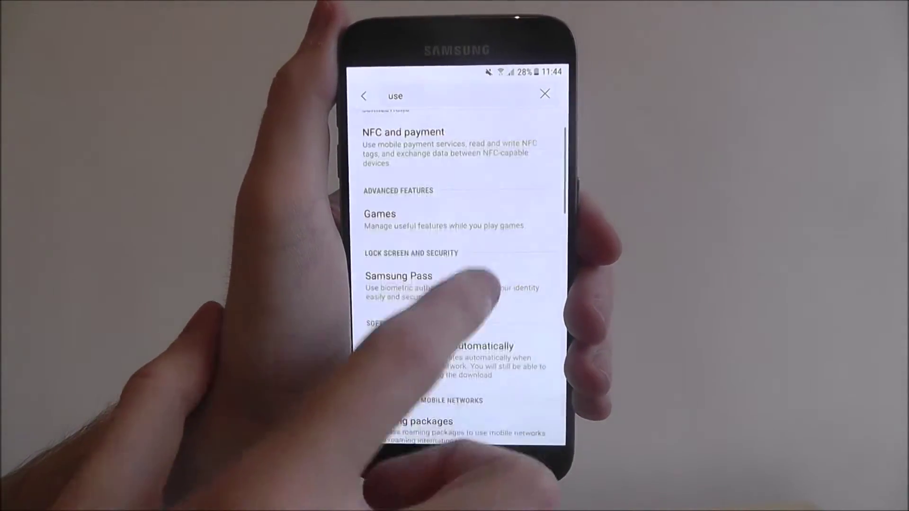
{"action": "scroll", "scroll_direction": "down", "scroll_amount": 3}
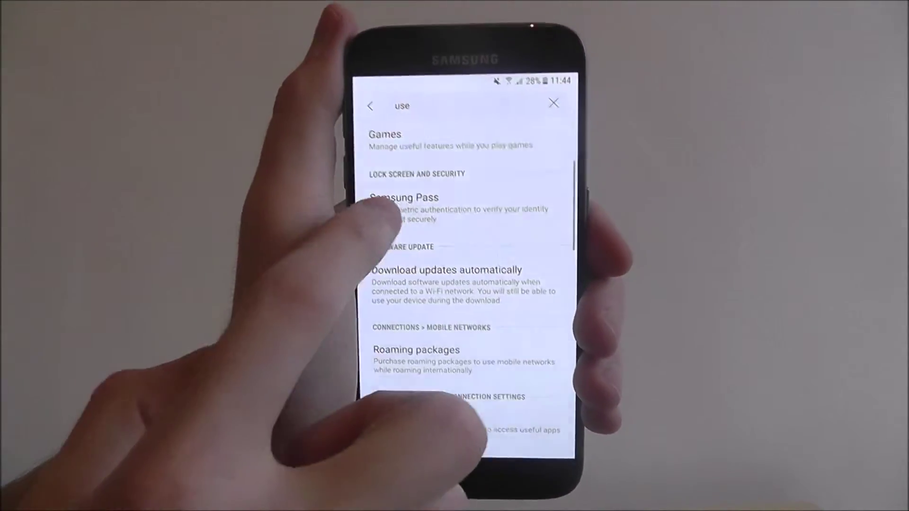